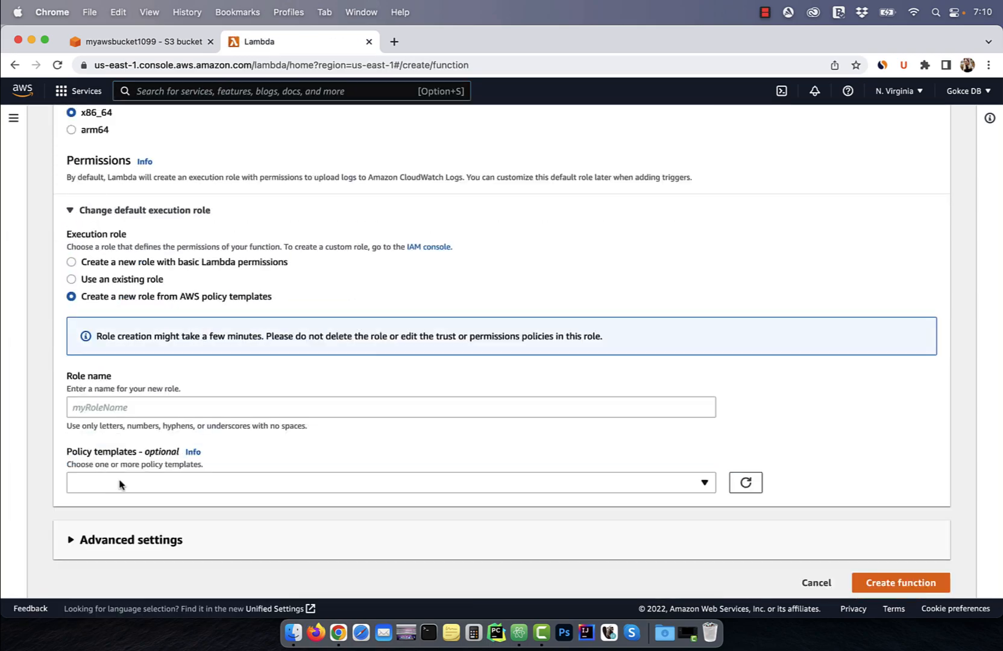
- Switch browser tabs to reach the AWS Management Console home page
{"action": "left_click", "coordinate": [137, 42]}
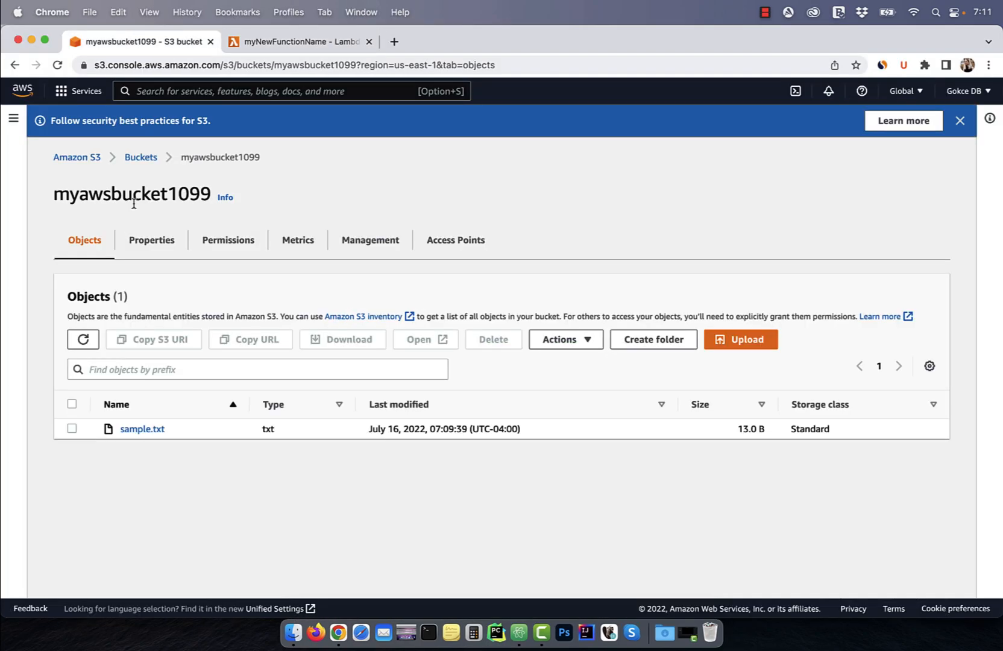
{"action": "left_click", "coordinate": [298, 41]}
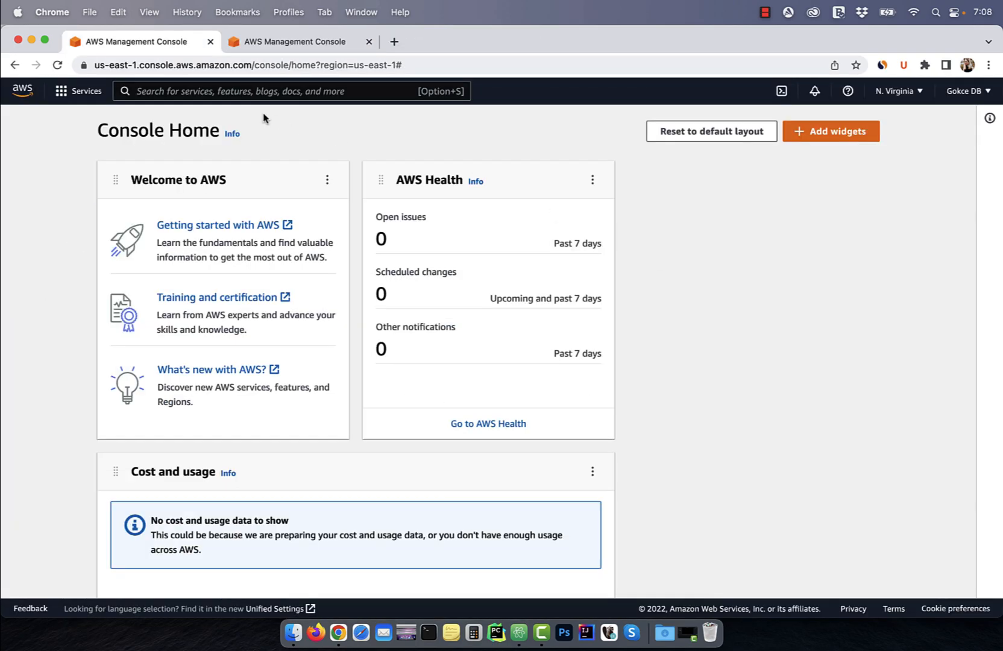
- Create S3 bucket myawsbucket1099 with default settings in US East (N. Virginia)
{"action": "left_click", "coordinate": [324, 192]}
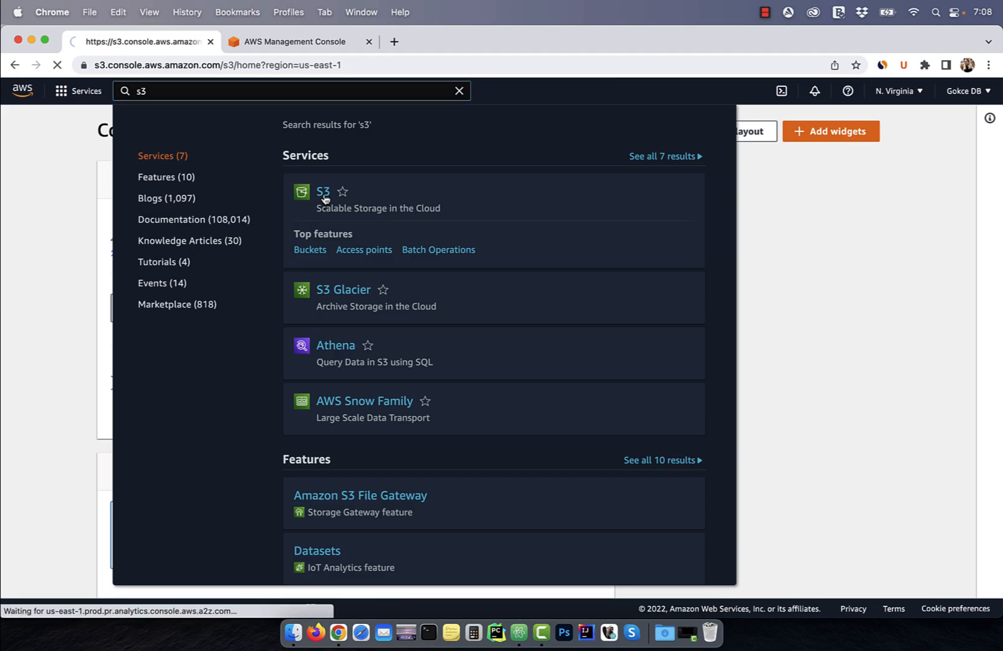
{"action": "left_click", "coordinate": [322, 192]}
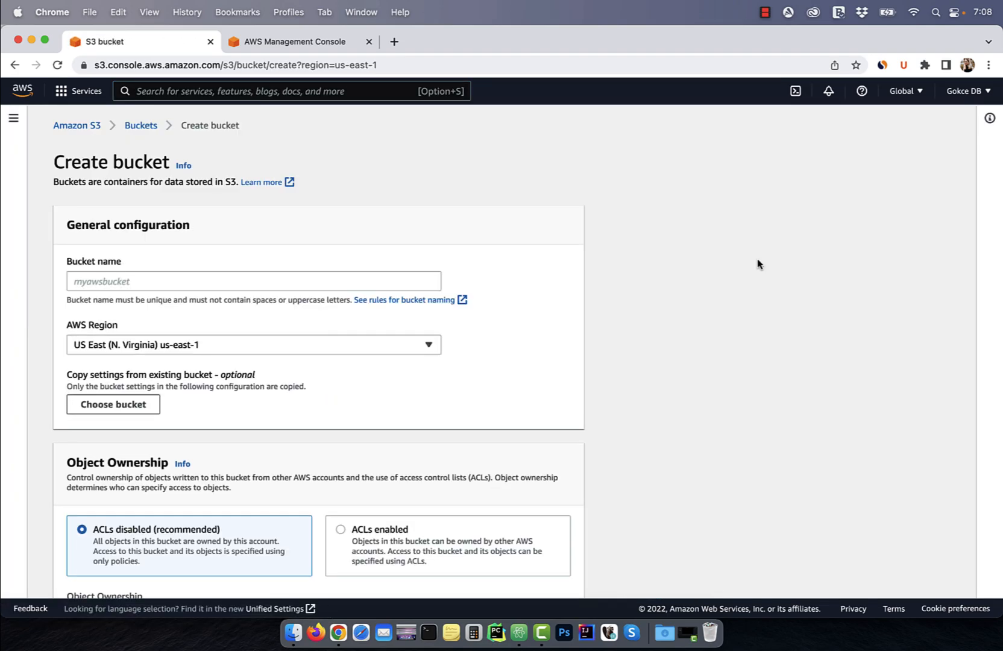
{"action": "type", "text": "myawsbucket"}
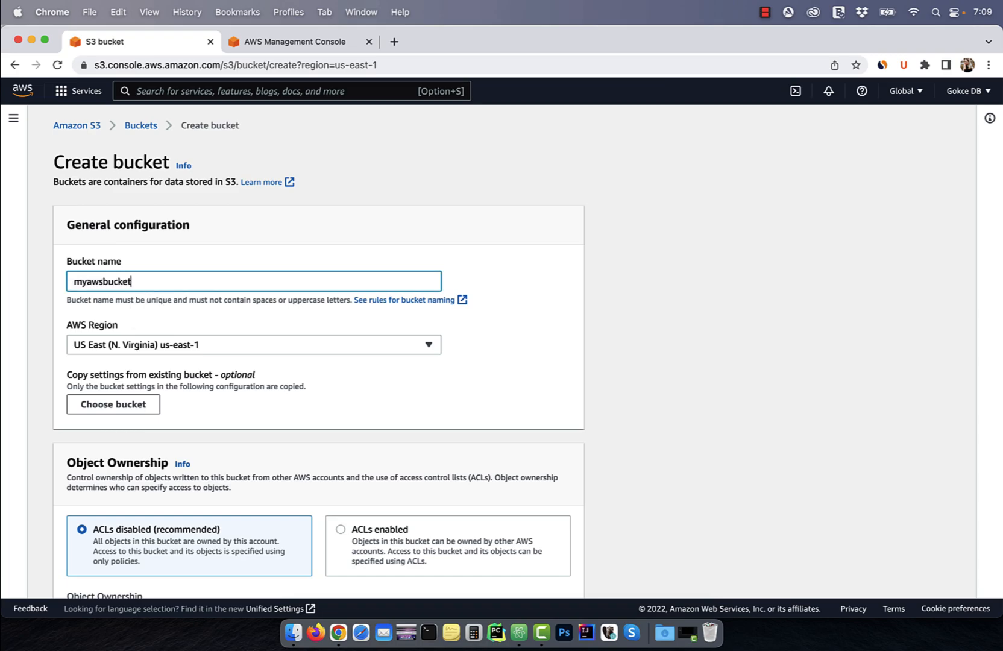
{"action": "type", "text": "1099"}
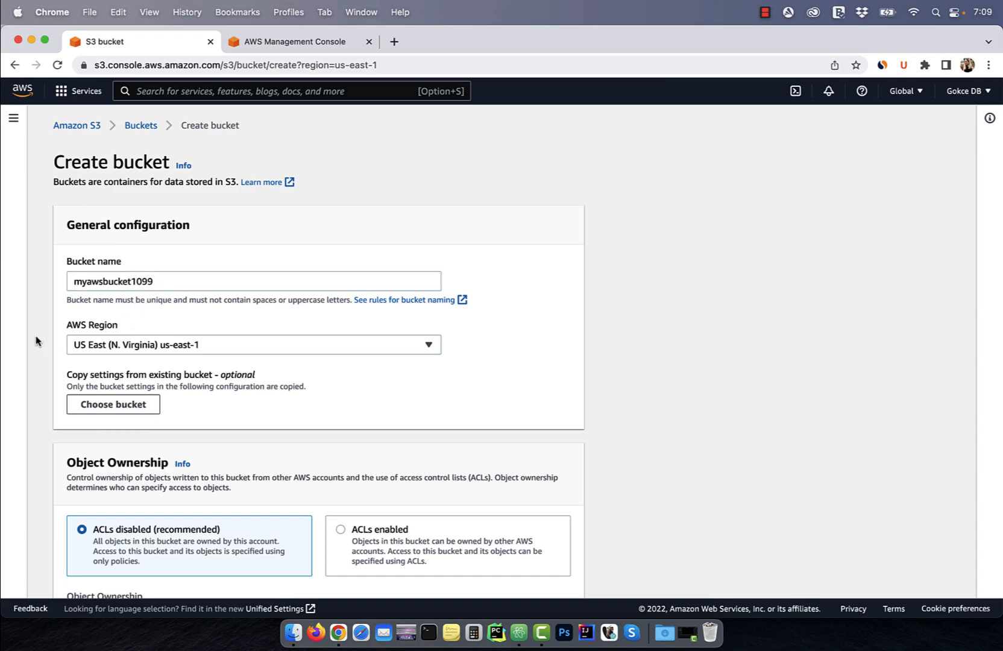
{"action": "scroll", "scroll_direction": "down", "scroll_amount": 3}
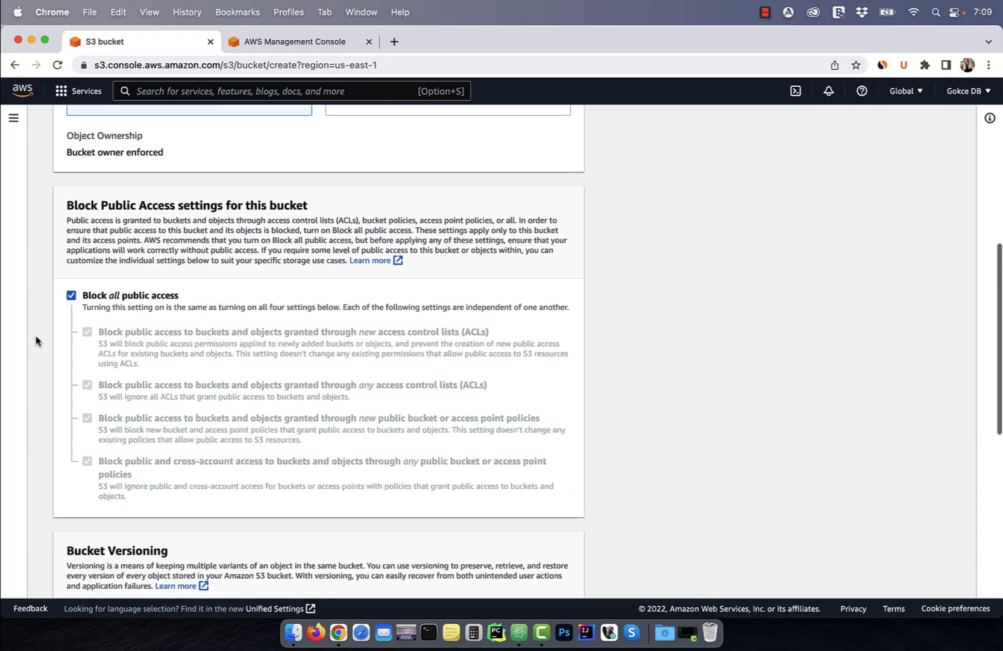
{"action": "scroll", "scroll_direction": "down", "scroll_amount": 3}
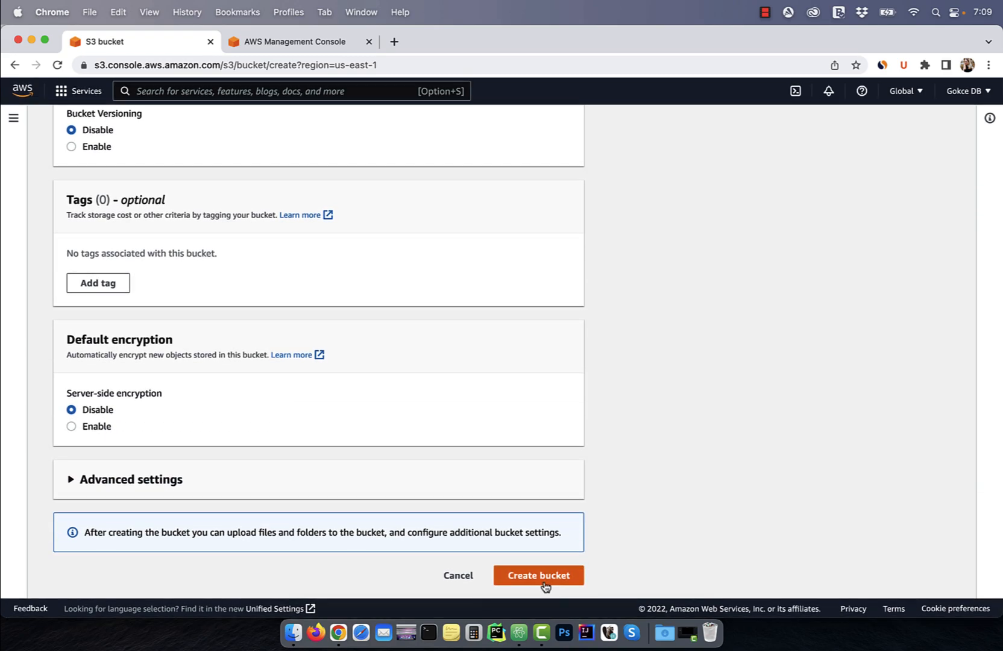
{"action": "left_click", "coordinate": [537, 575]}
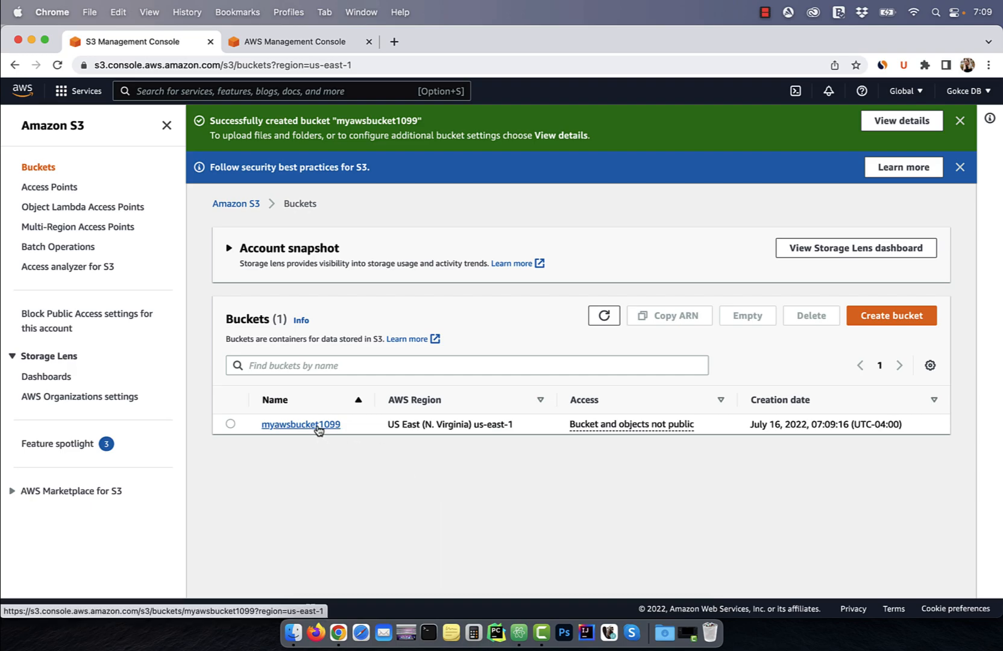
- Upload sample.txt into the myawsbucket1099 bucket and close the upload status
{"action": "left_click", "coordinate": [301, 424]}
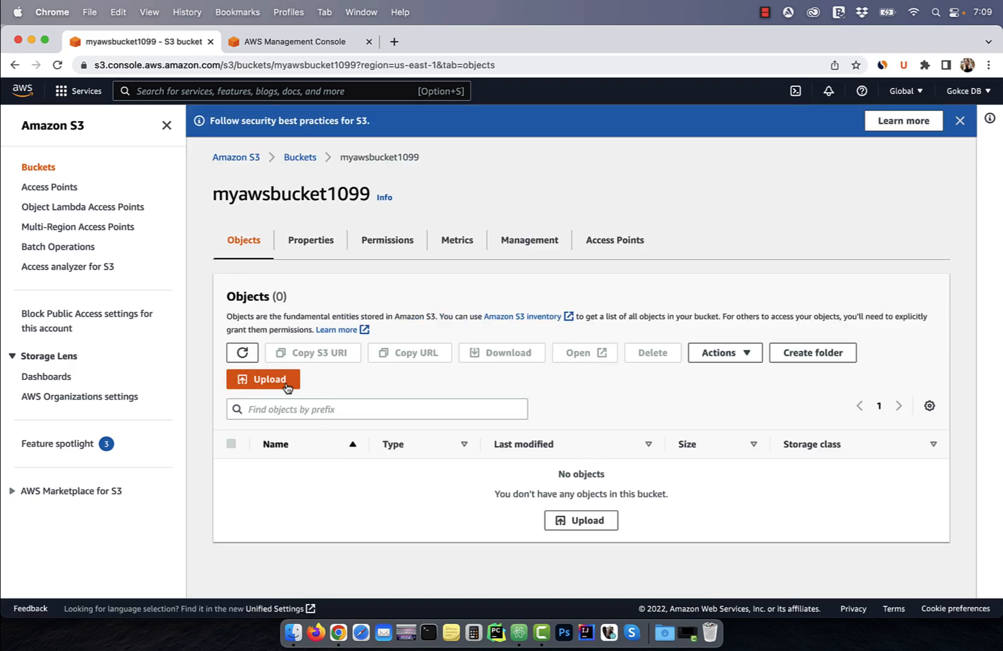
{"action": "left_click", "coordinate": [263, 379]}
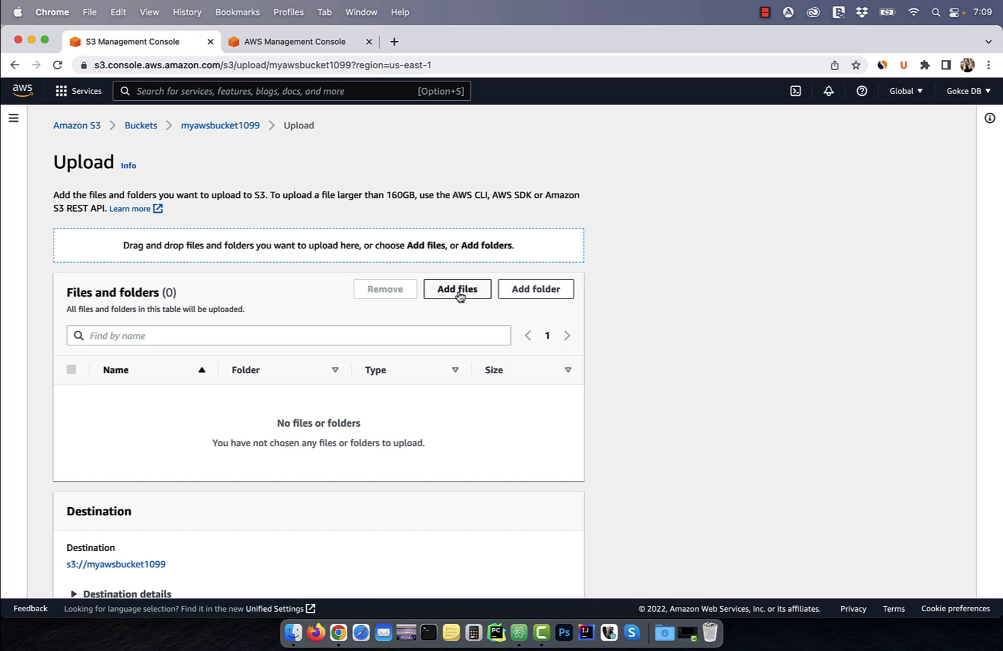
{"action": "left_click", "coordinate": [457, 289]}
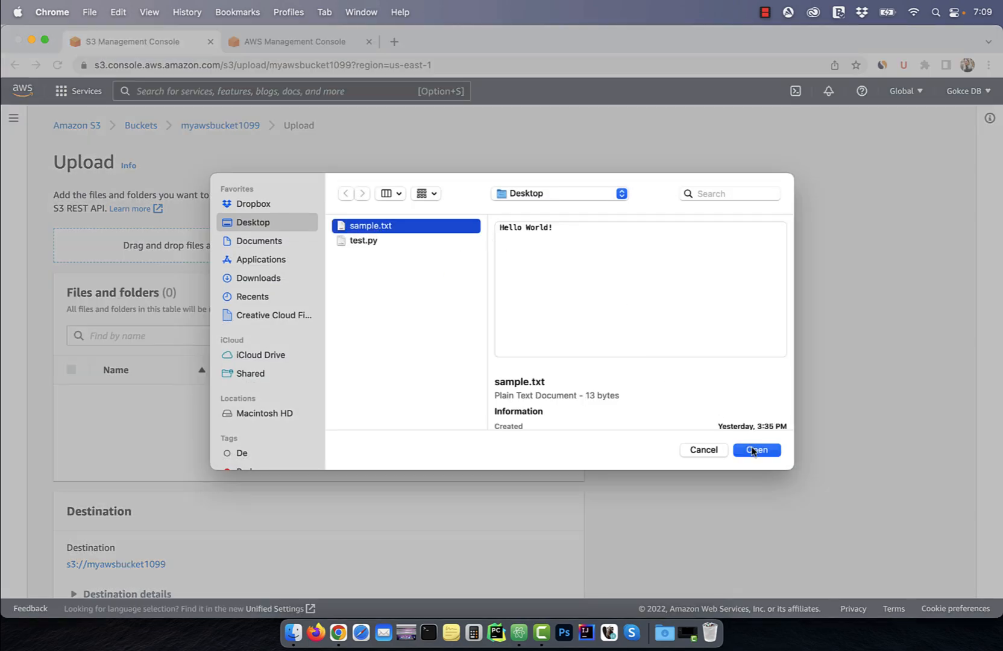
{"action": "left_click", "coordinate": [757, 450]}
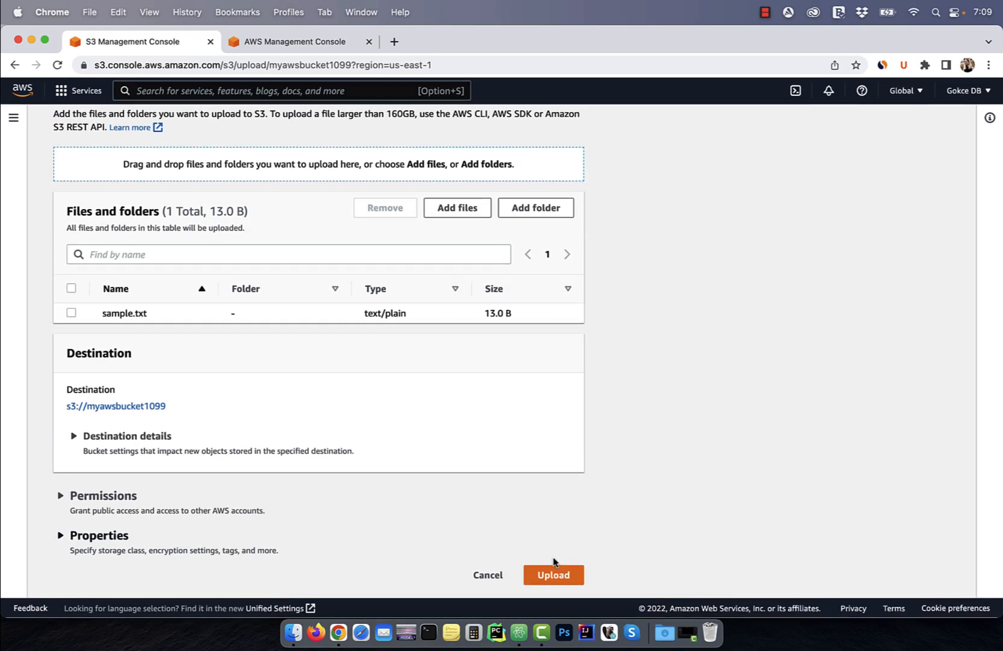
{"action": "left_click", "coordinate": [553, 575]}
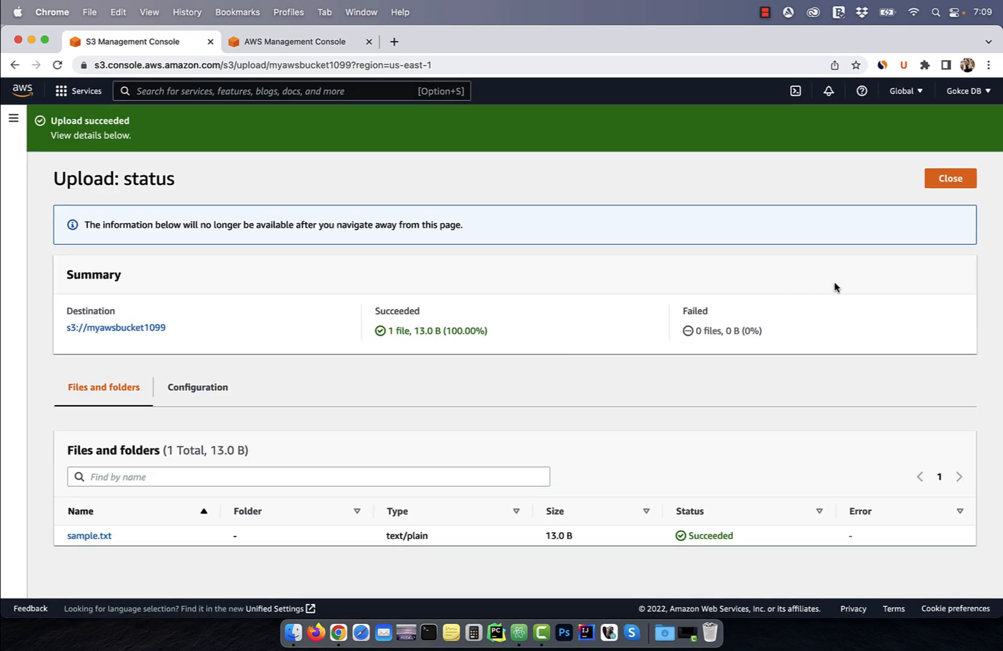
{"action": "left_click", "coordinate": [949, 179]}
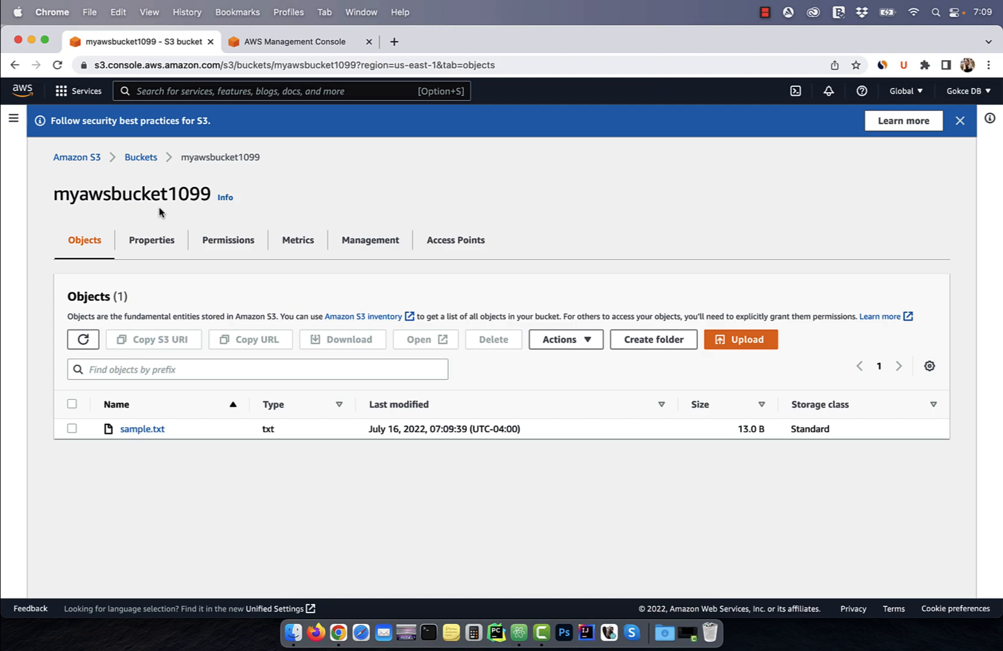
{"action": "mouse_move", "coordinate": [267, 150]}
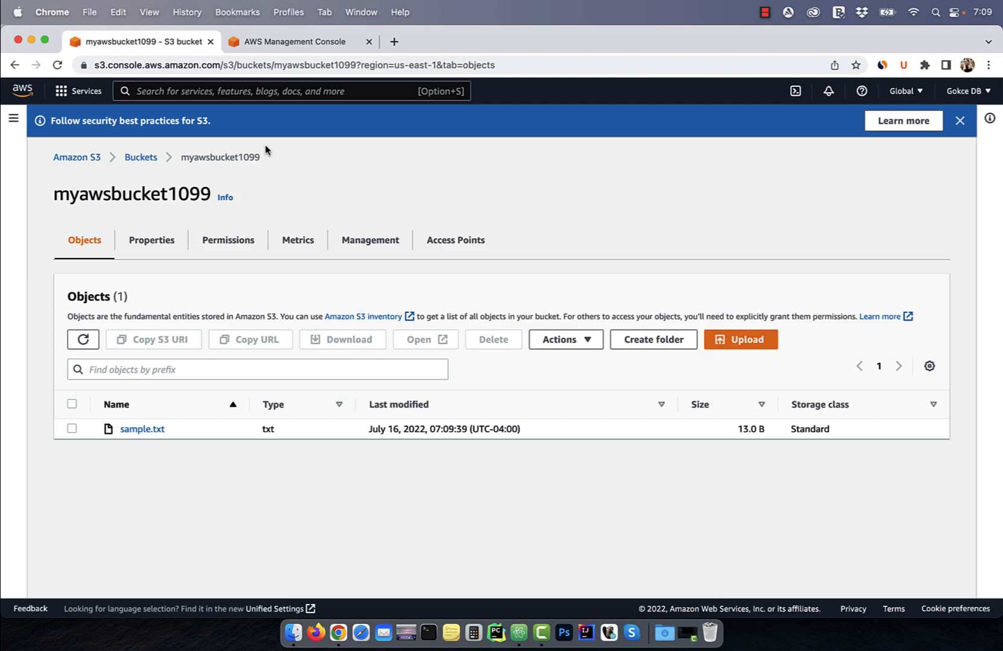
- Create a Lambda function with role myNewS3ReadOnlyRole from the S3 object read-only template
{"action": "left_click", "coordinate": [292, 42]}
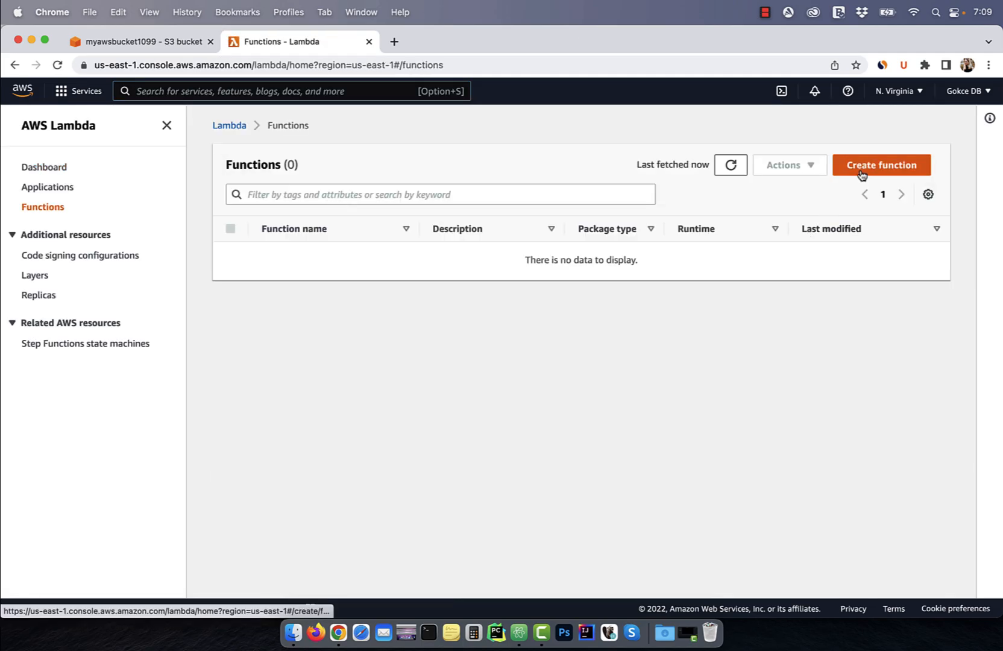
{"action": "left_click", "coordinate": [881, 165]}
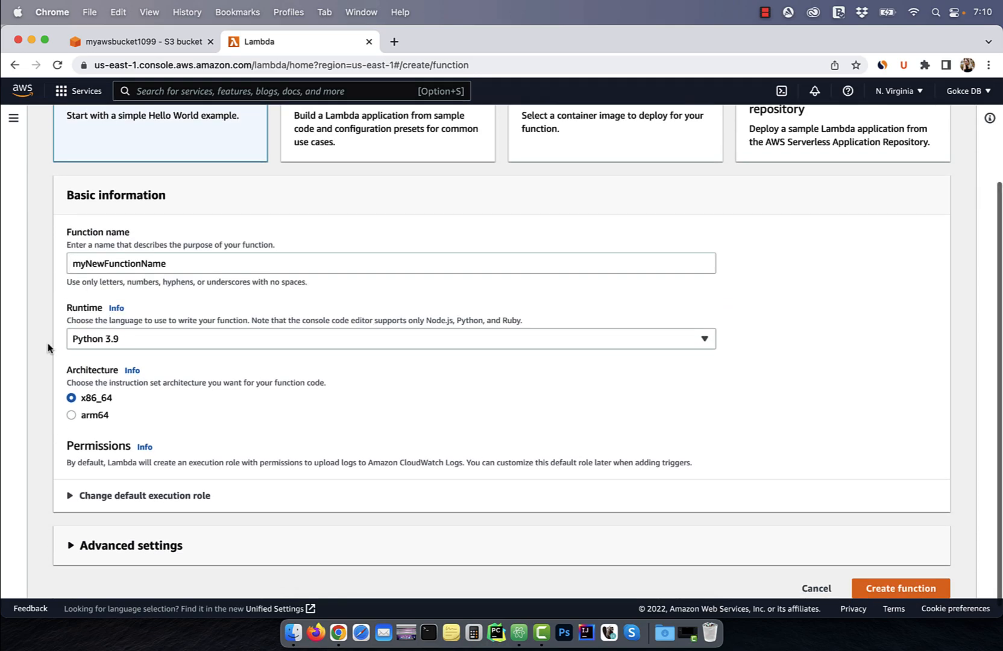
{"action": "left_click", "coordinate": [145, 495]}
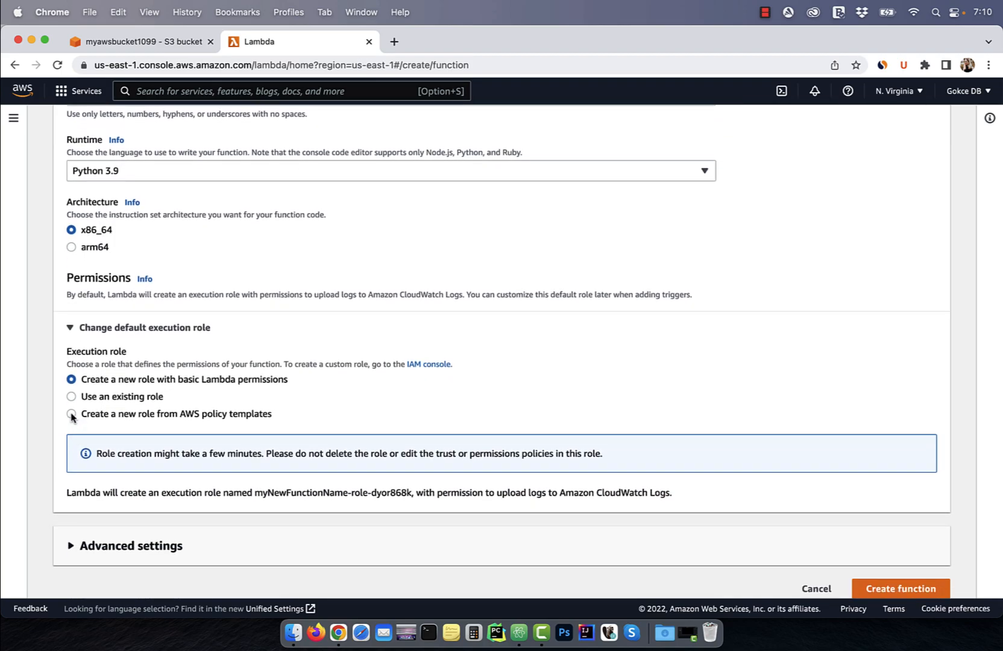
{"action": "left_click", "coordinate": [72, 413]}
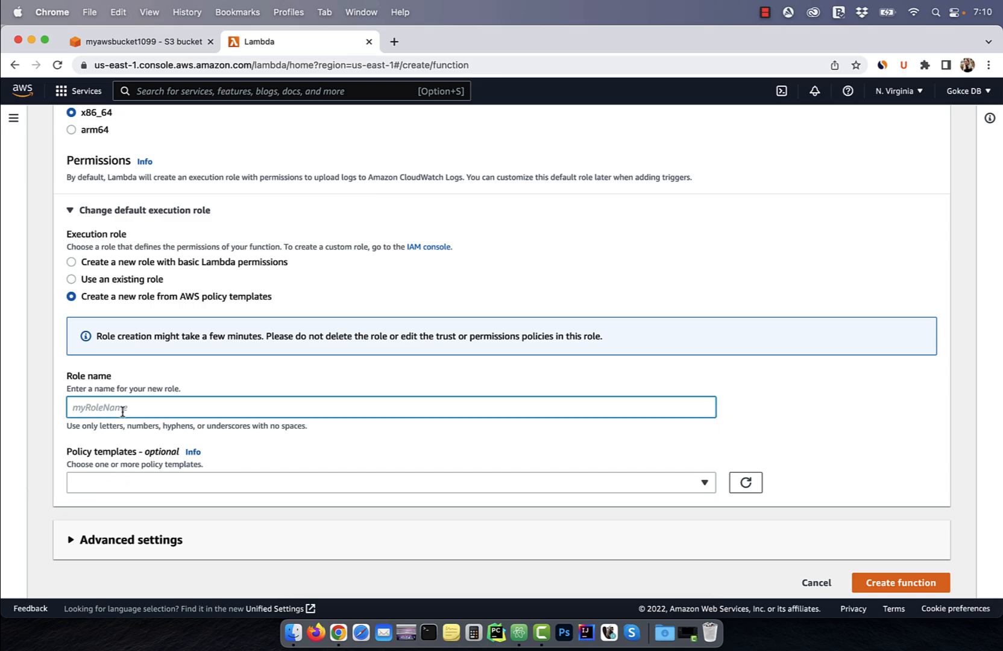
{"action": "type", "text": "myNewS3Real"}
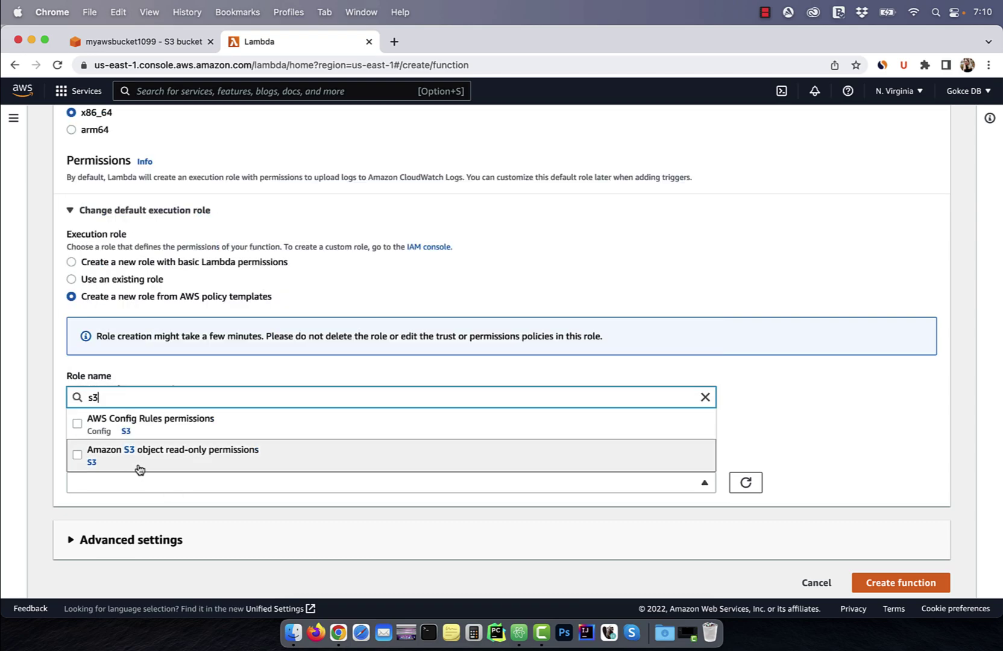
{"action": "left_click", "coordinate": [171, 454]}
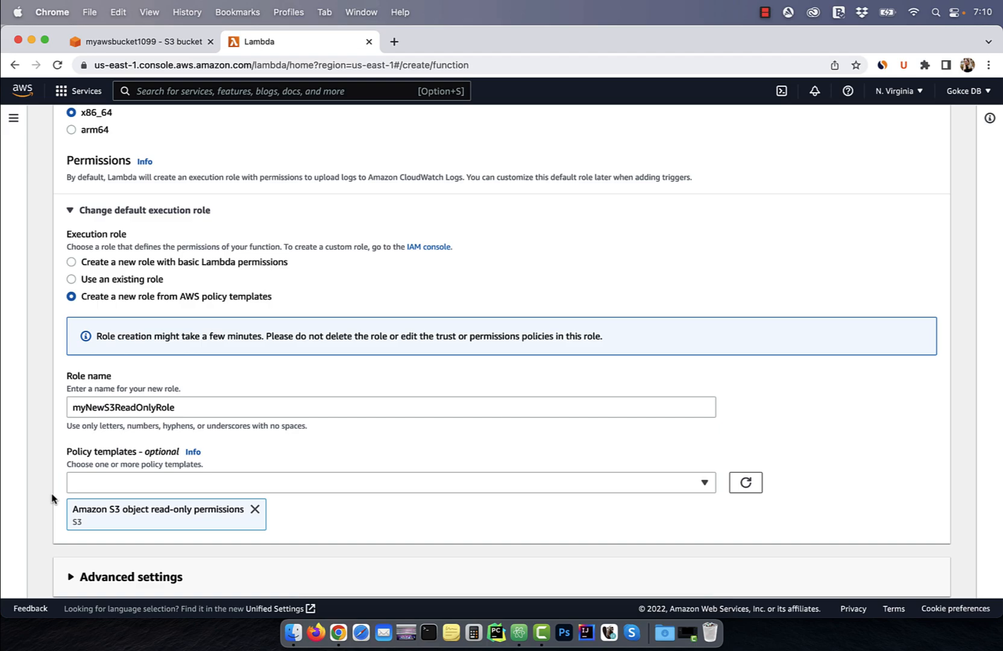
{"action": "scroll", "scroll_direction": "down", "scroll_amount": 3}
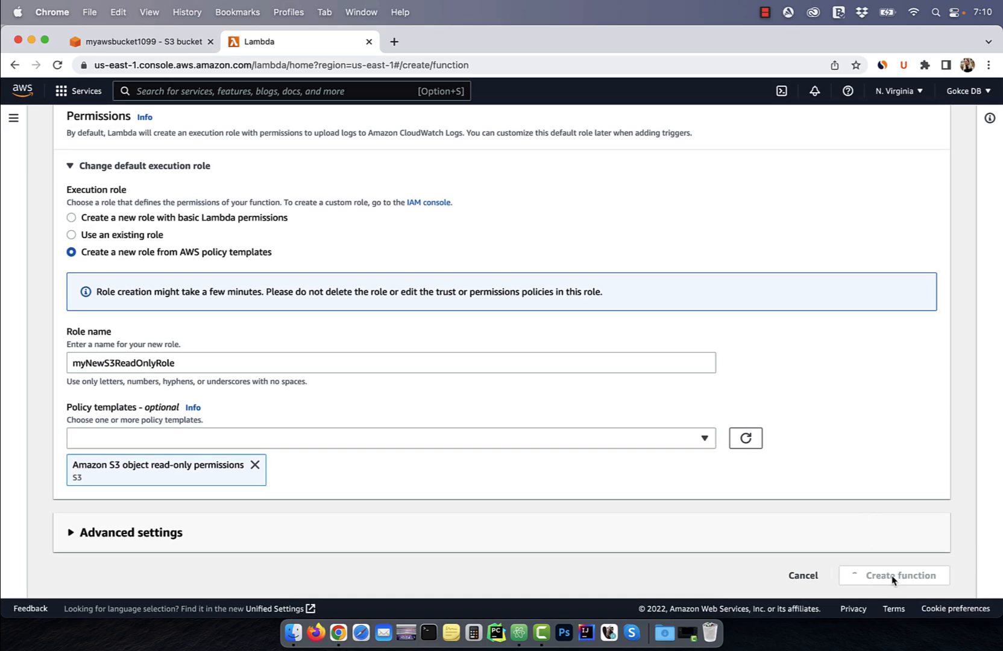
{"action": "left_click", "coordinate": [900, 575]}
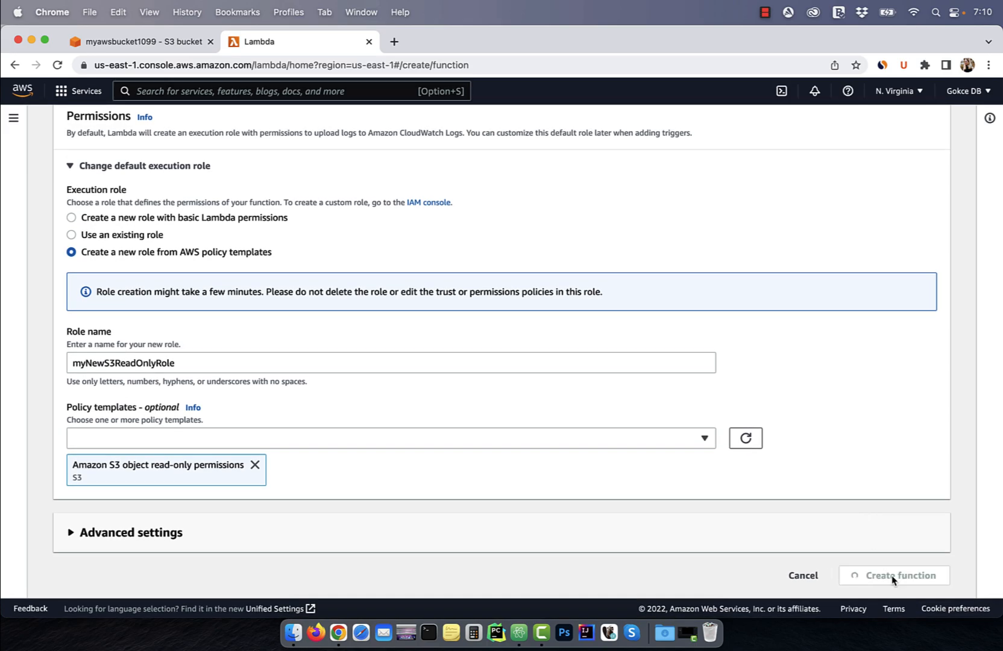
{"action": "left_click", "coordinate": [899, 576]}
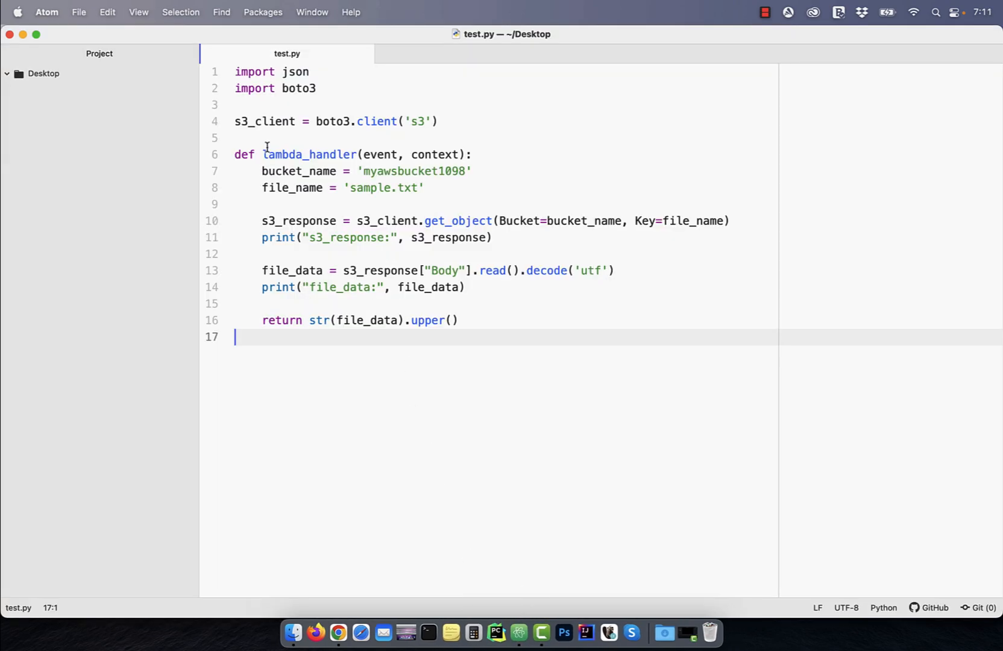
- Change test.py's bucket name to myawsbucket1099 and bring the code into the Lambda editor
{"action": "left_click", "coordinate": [236, 104]}
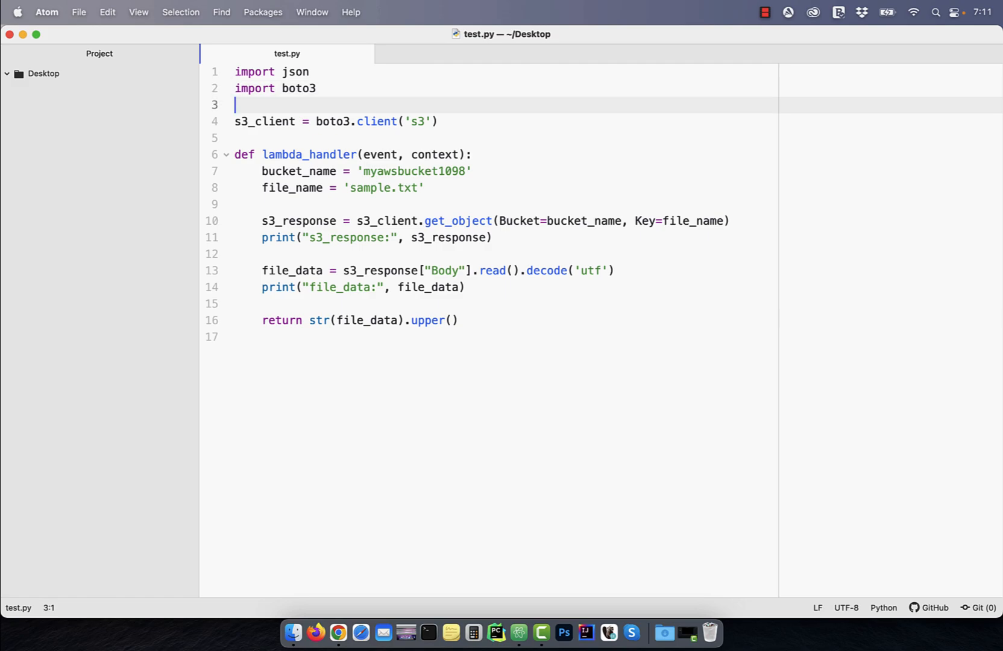
{"action": "left_click", "coordinate": [467, 171]}
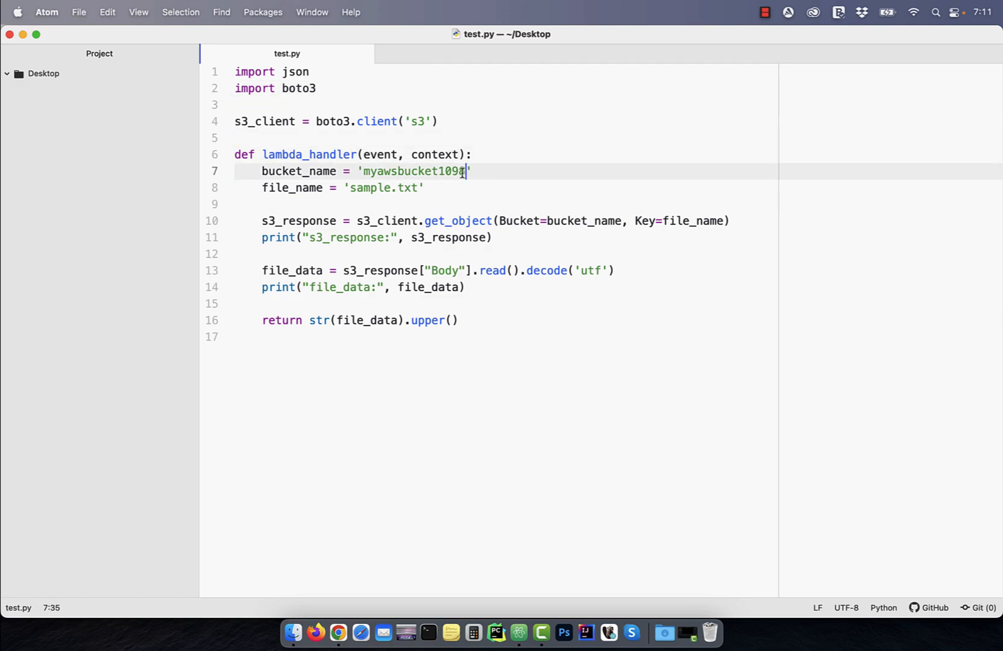
{"action": "left_click", "coordinate": [338, 634]}
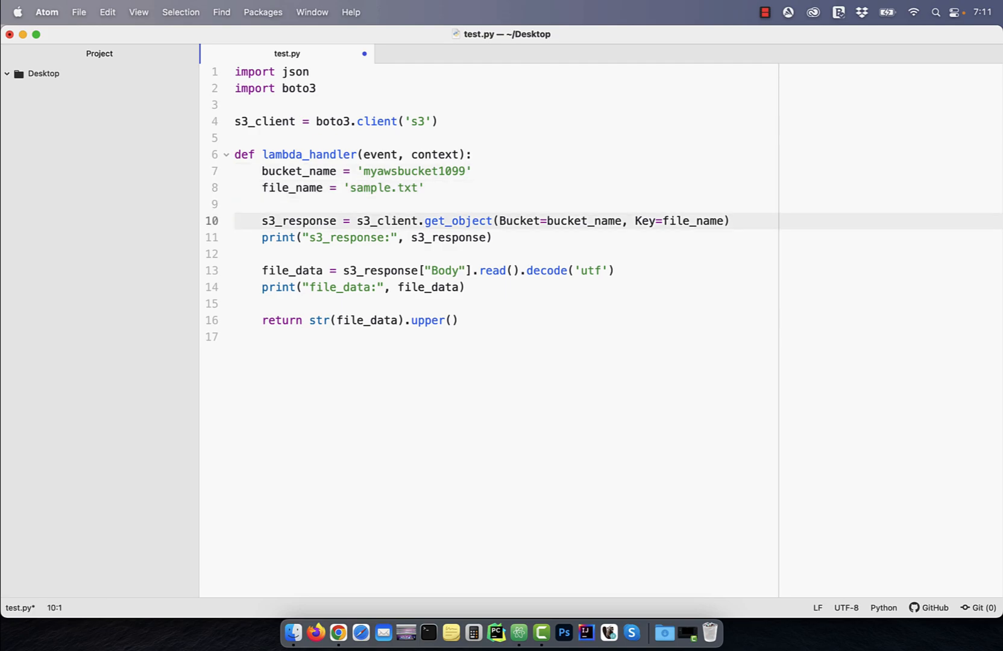
{"action": "left_click", "coordinate": [352, 270]}
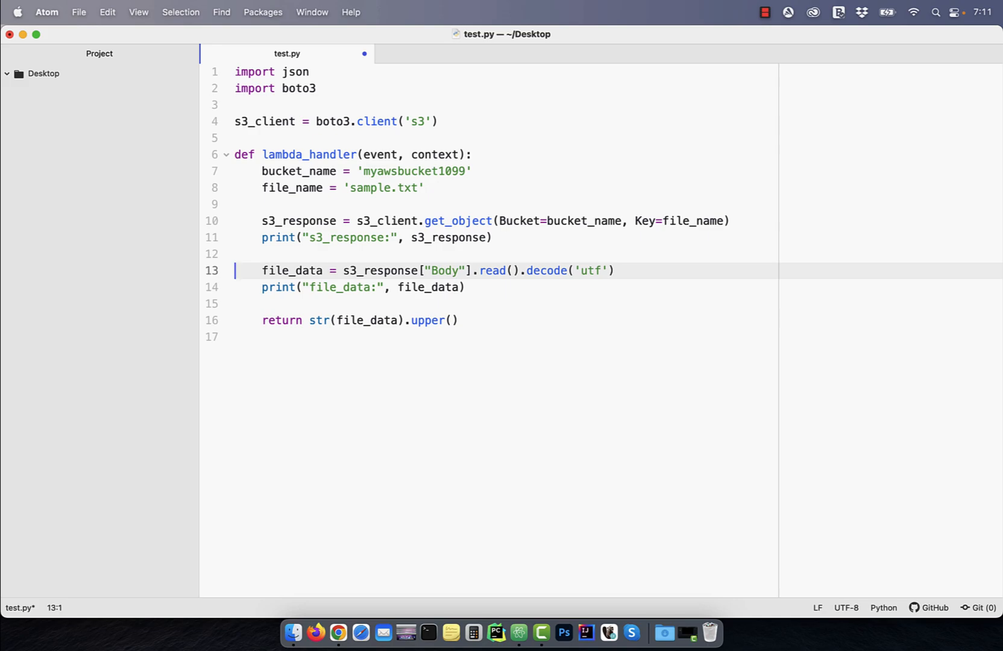
{"action": "left_click", "coordinate": [359, 320]}
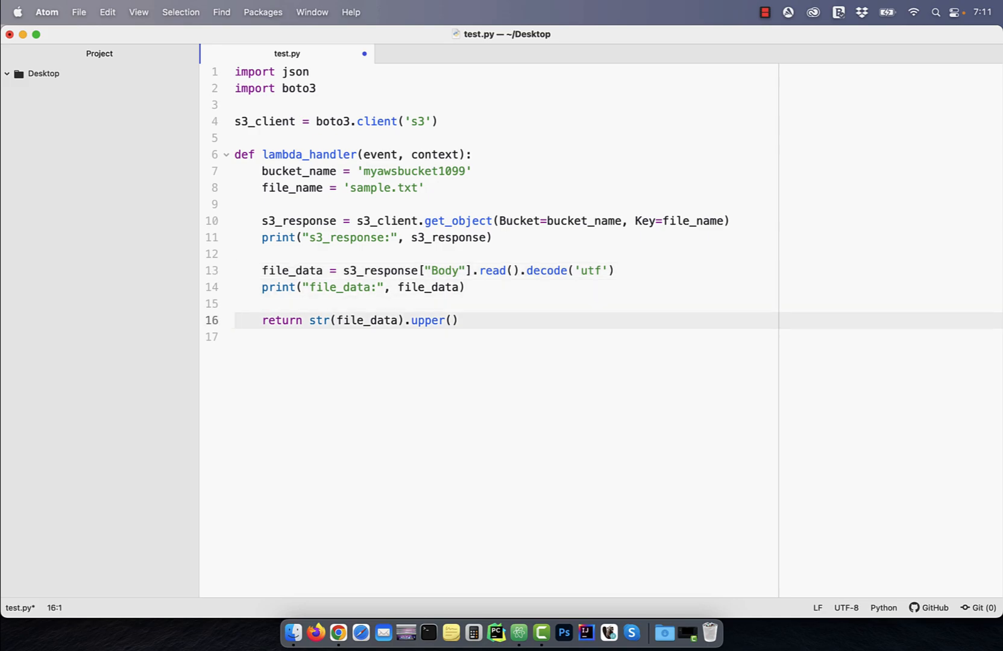
{"action": "left_click", "coordinate": [243, 320]}
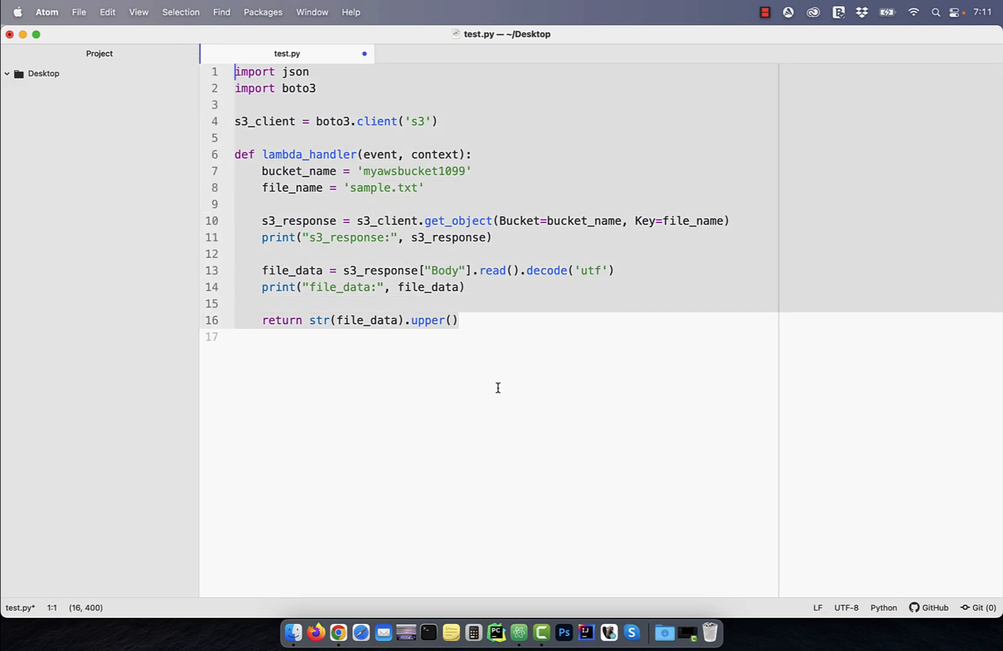
{"action": "left_click", "coordinate": [337, 633]}
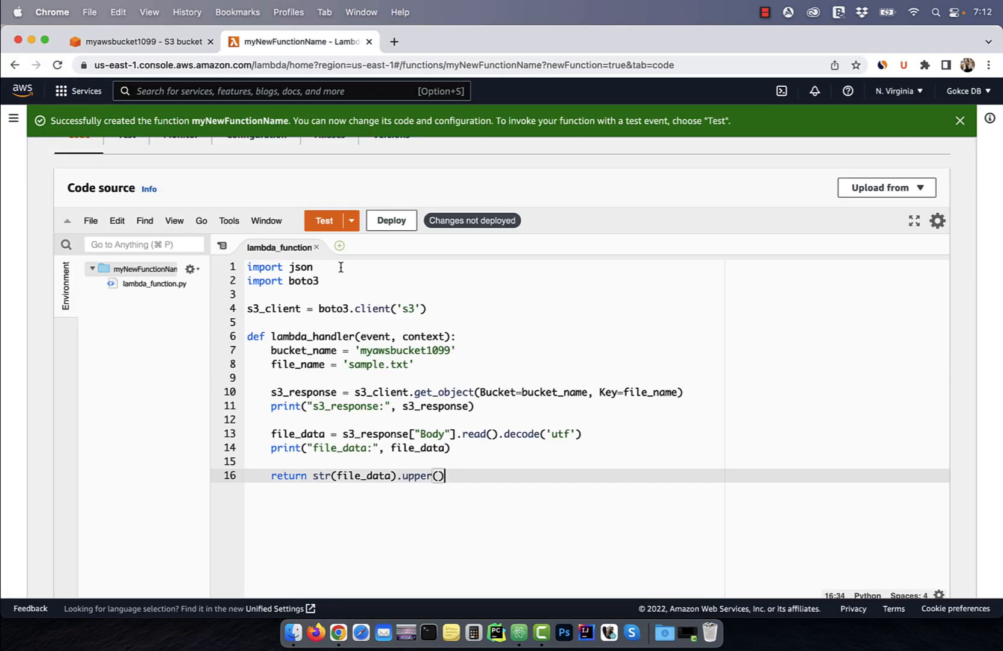
- Deploy the code, save test event myEvent, and run it to get HELLO WORLD!
{"action": "left_click", "coordinate": [391, 220]}
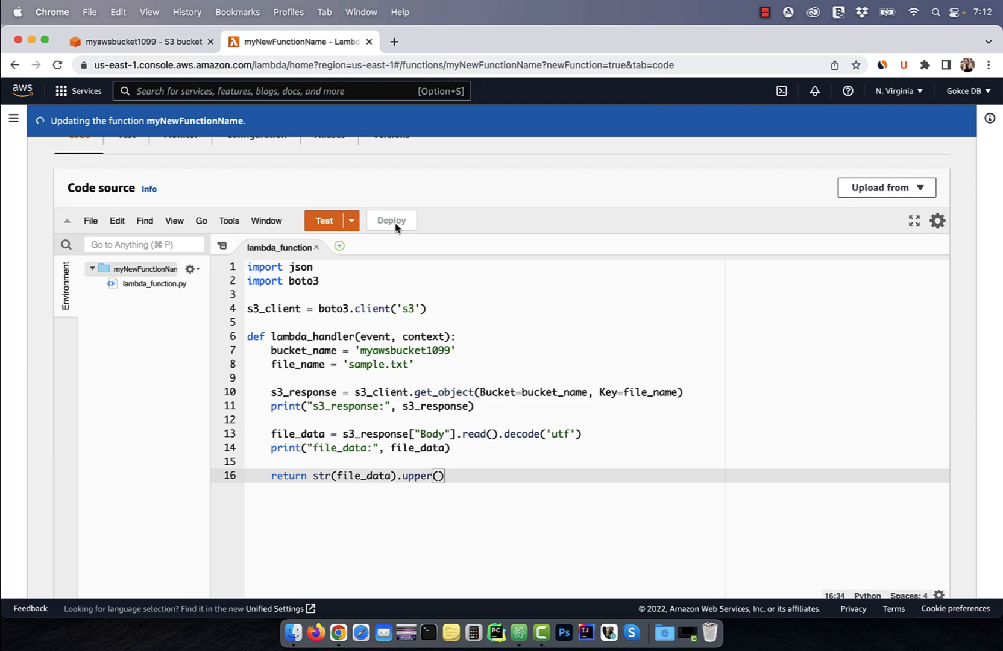
{"action": "left_click", "coordinate": [349, 220]}
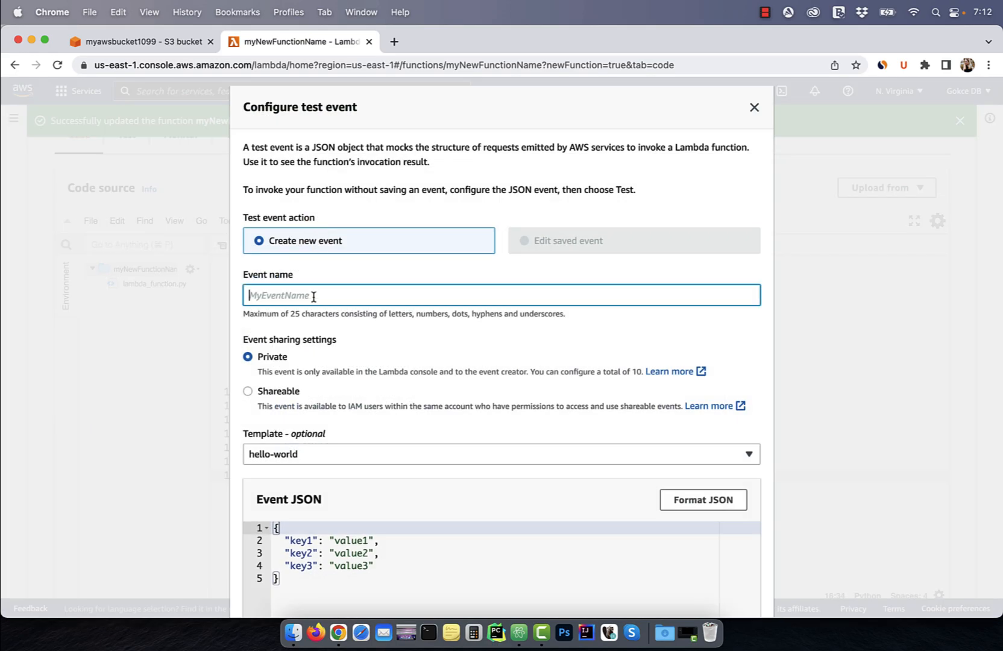
{"action": "type", "text": "myEvent"}
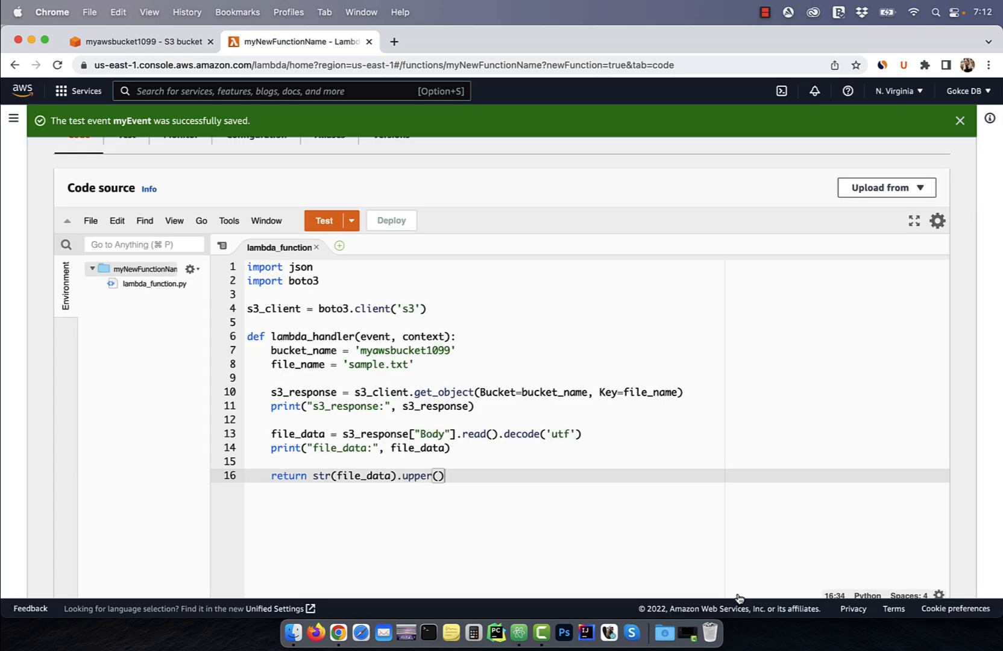
{"action": "left_click", "coordinate": [323, 221]}
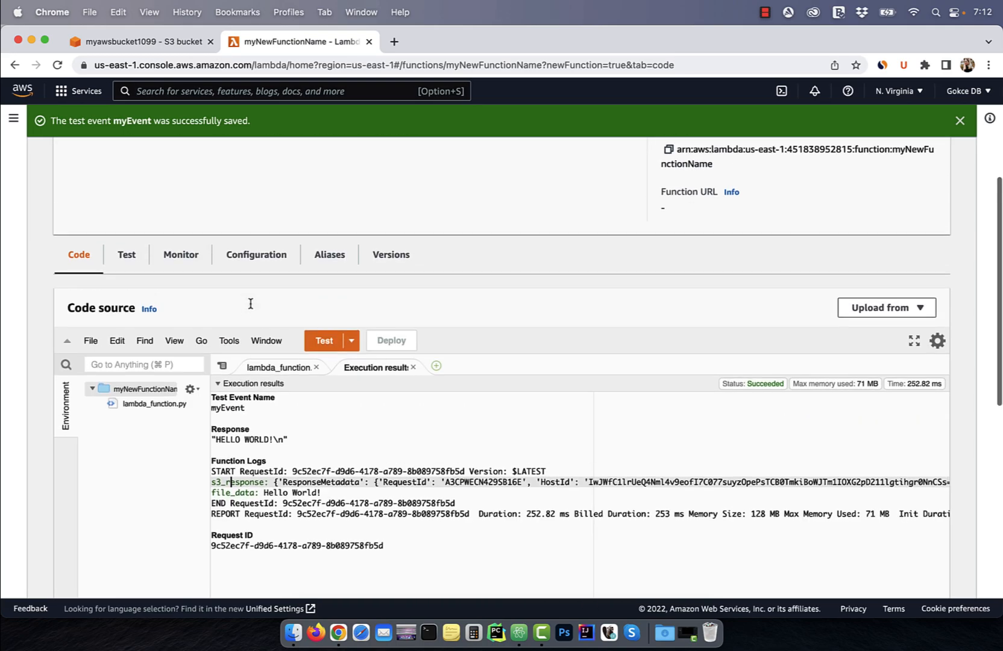
- Create a function URL with auth type NONE under Configuration > Function URL
{"action": "left_click", "coordinate": [256, 255]}
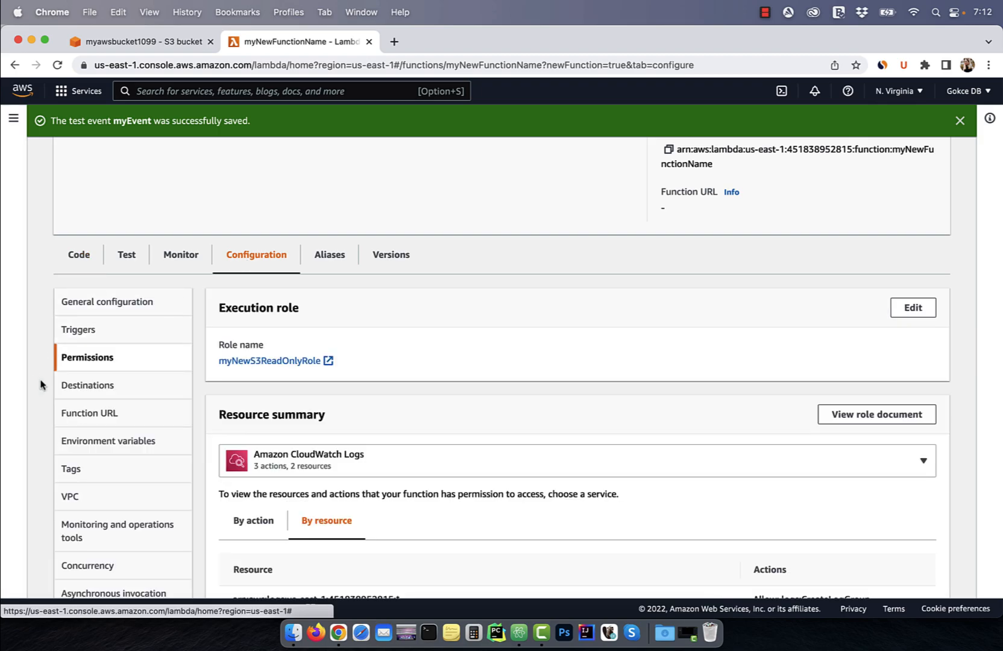
{"action": "left_click", "coordinate": [90, 413]}
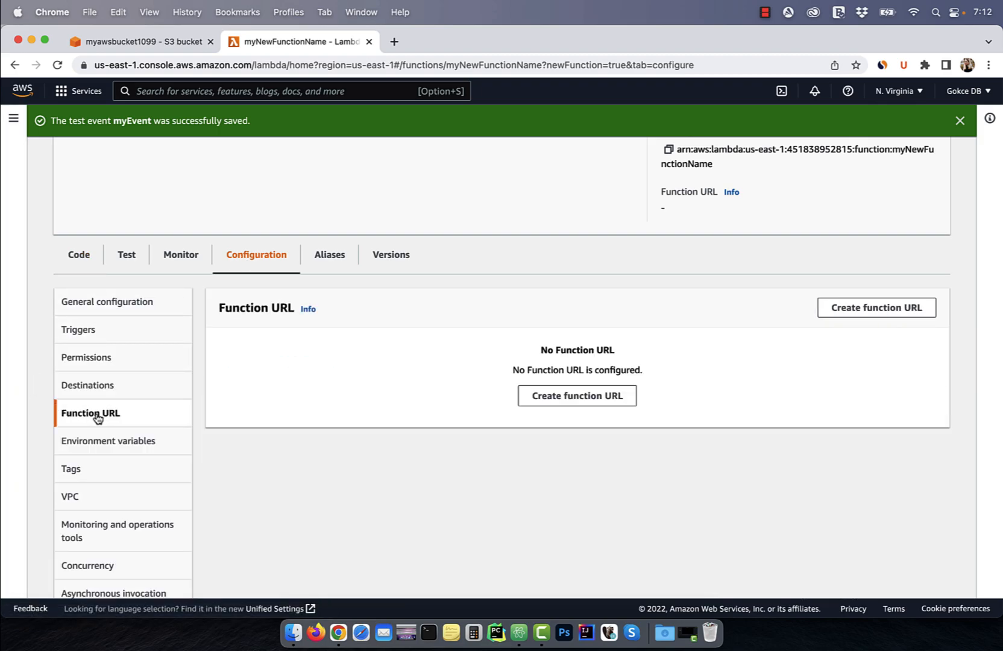
{"action": "mouse_move", "coordinate": [876, 314]}
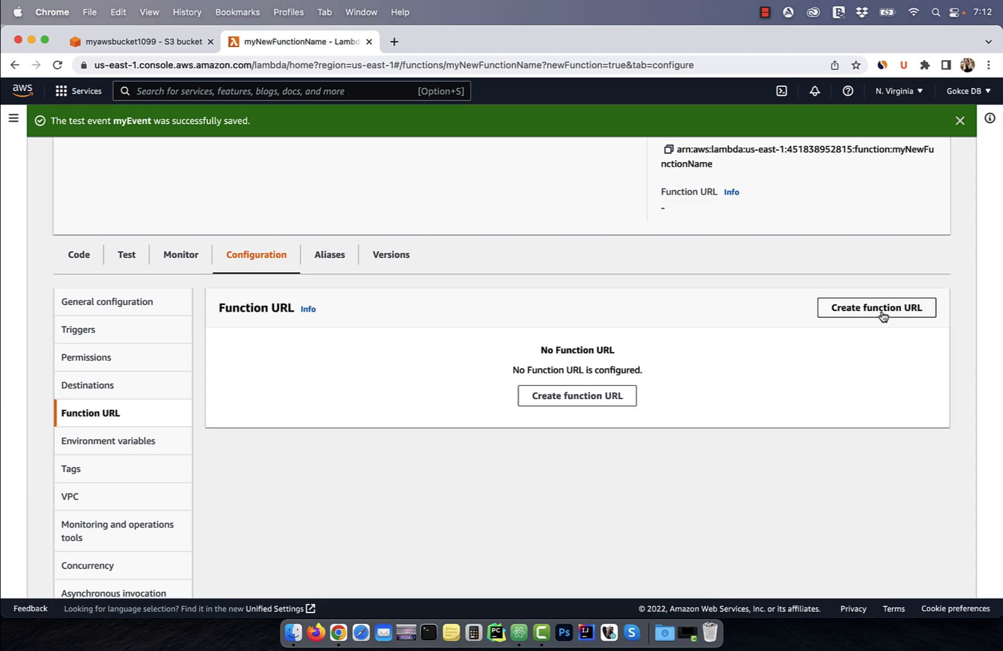
{"action": "left_click", "coordinate": [875, 307]}
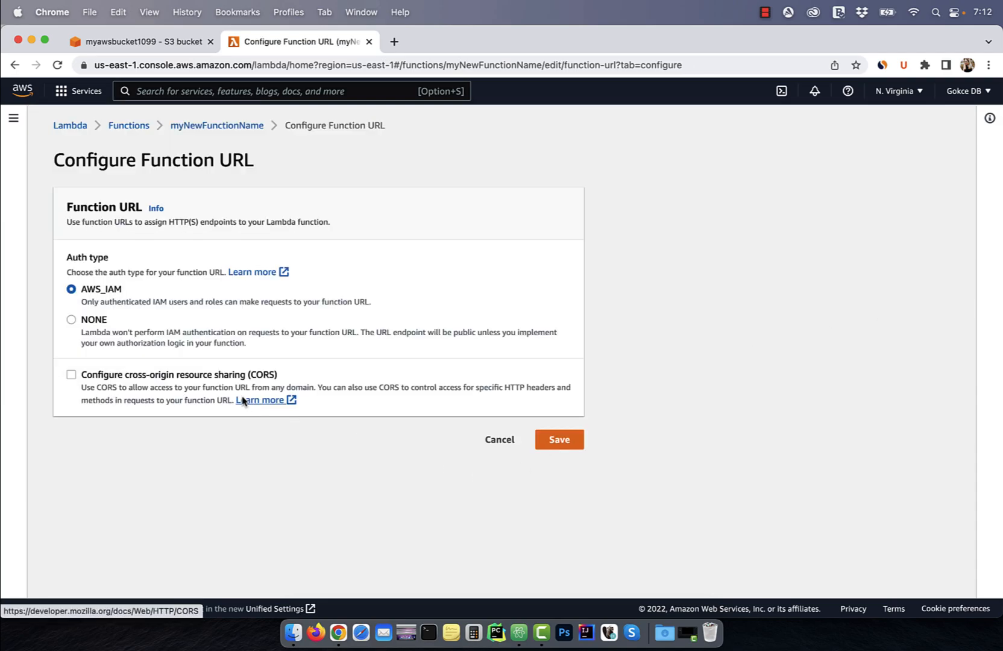
{"action": "left_click", "coordinate": [71, 318]}
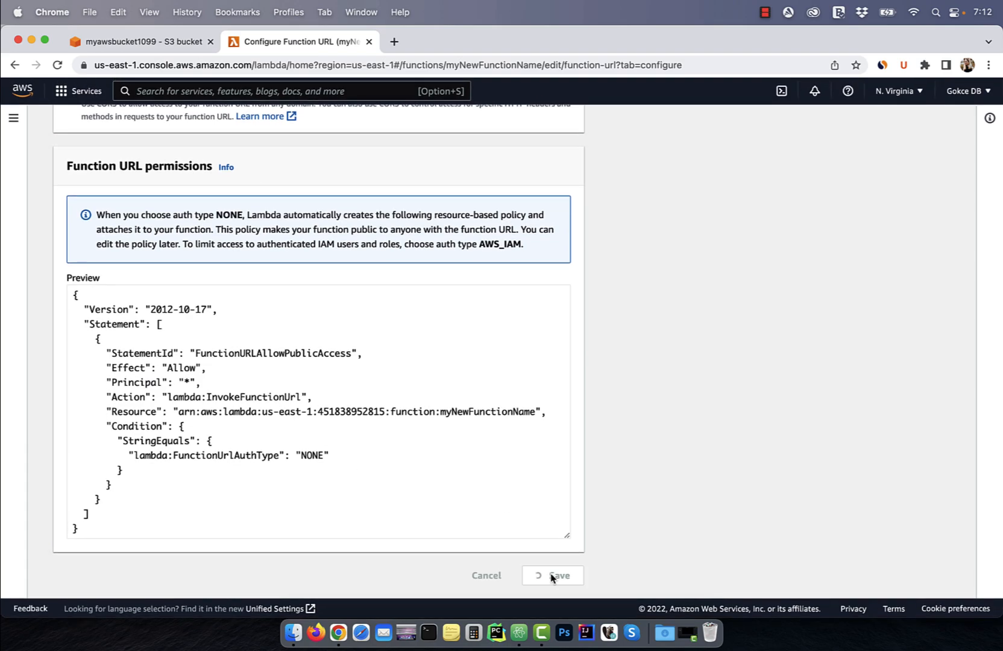
{"action": "left_click", "coordinate": [553, 575]}
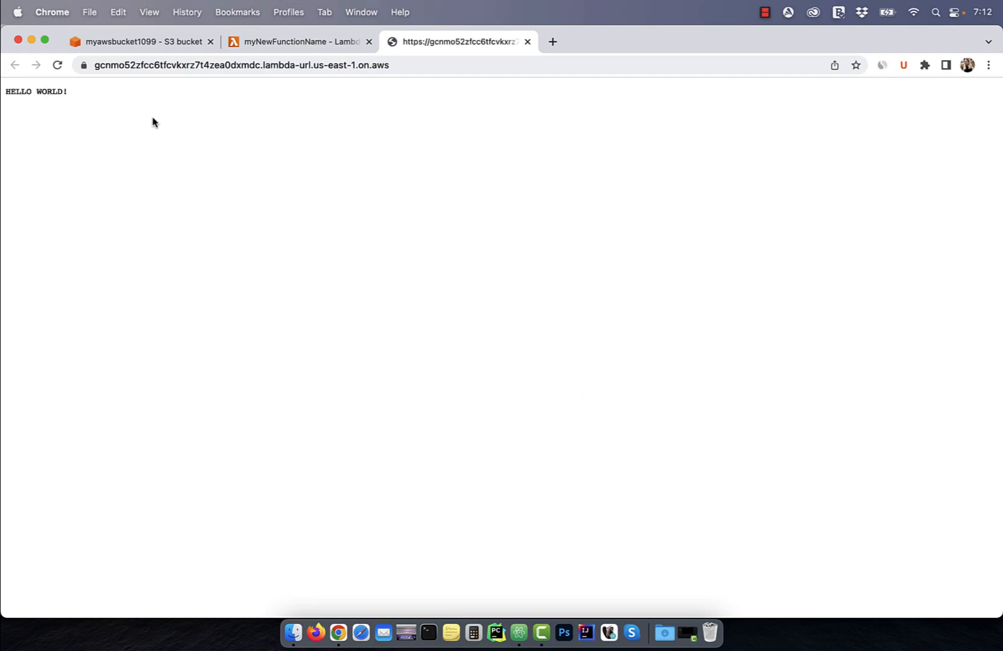
{"action": "mouse_move", "coordinate": [87, 96]}
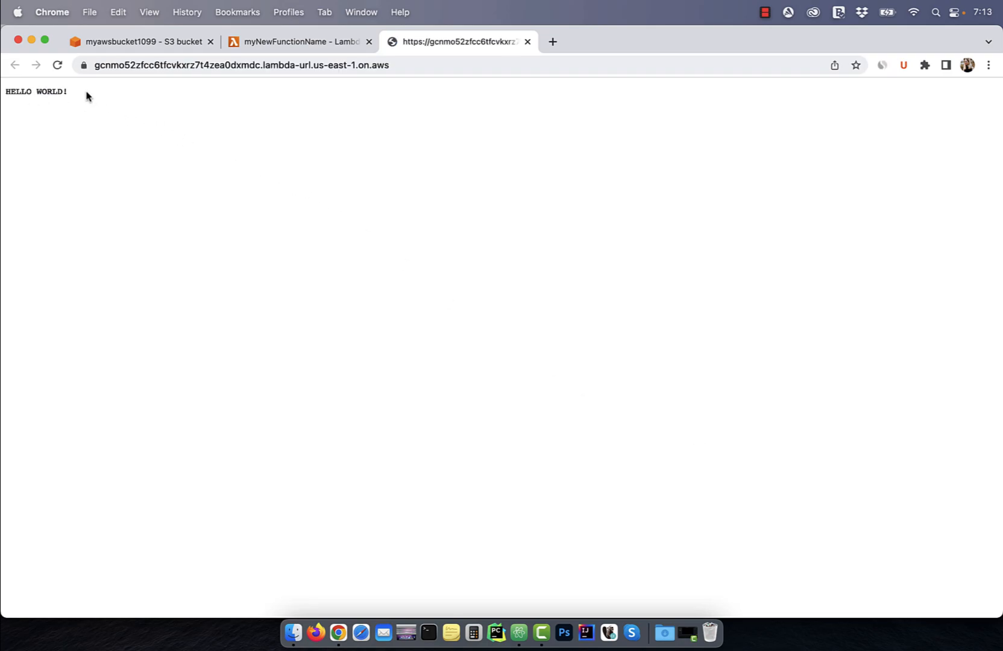
{"action": "mouse_move", "coordinate": [50, 94]}
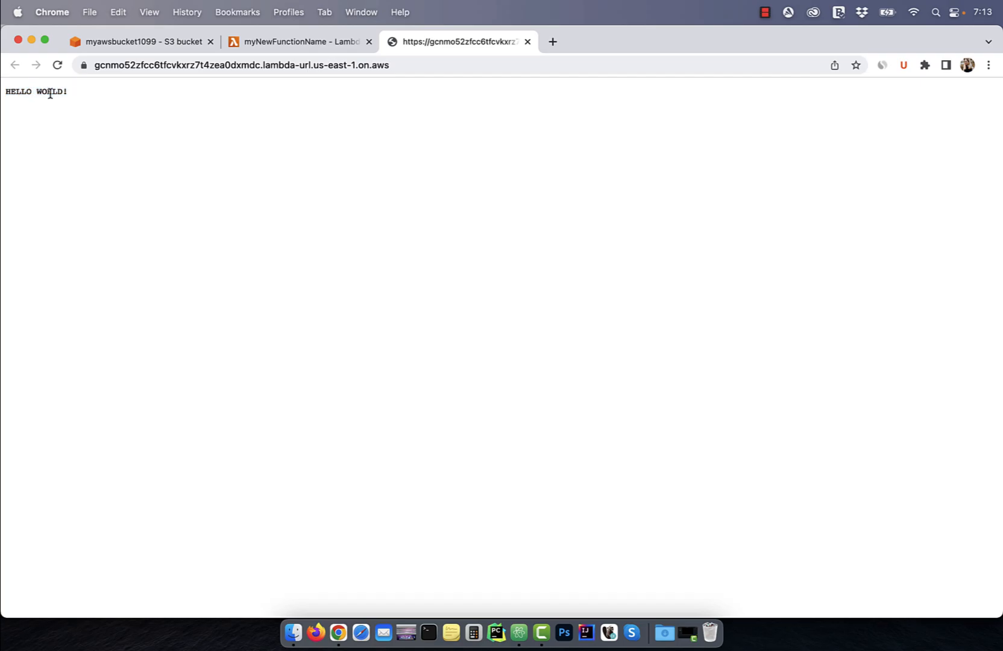
- Return from the HELLO WORLD! response tab to the Lambda function page
{"action": "left_click", "coordinate": [297, 42]}
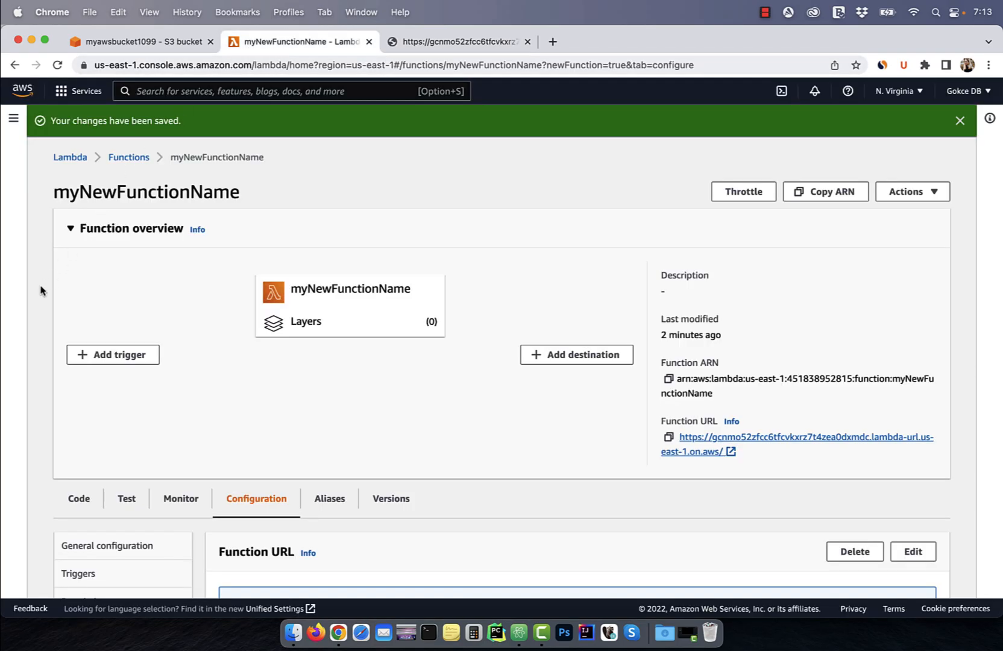